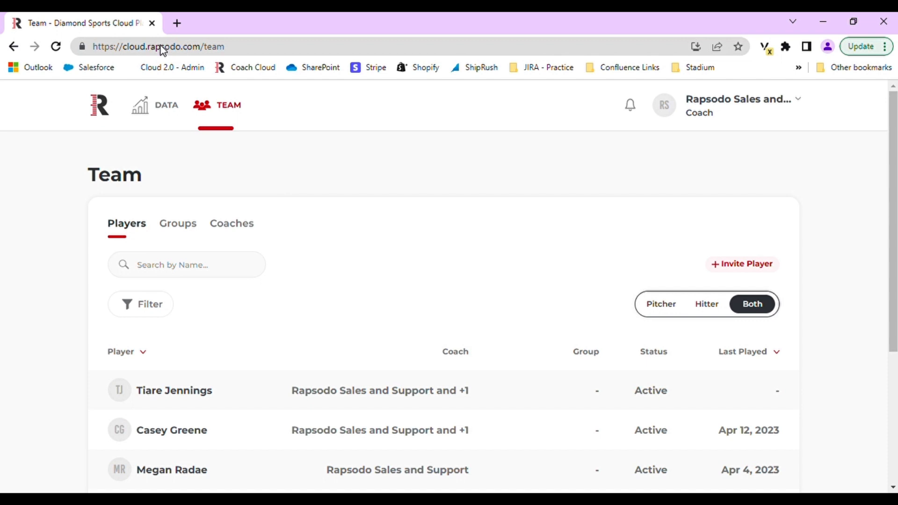
mouse_move(159, 120)
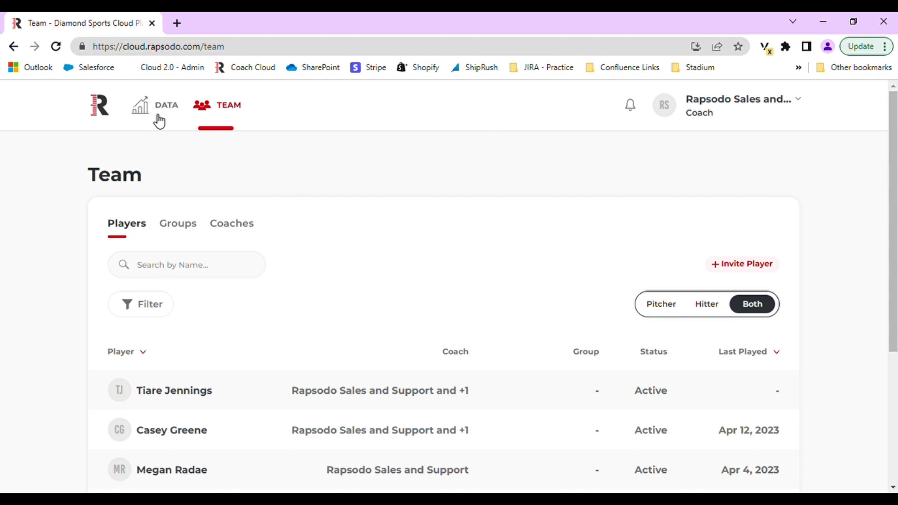
mouse_move(335, 165)
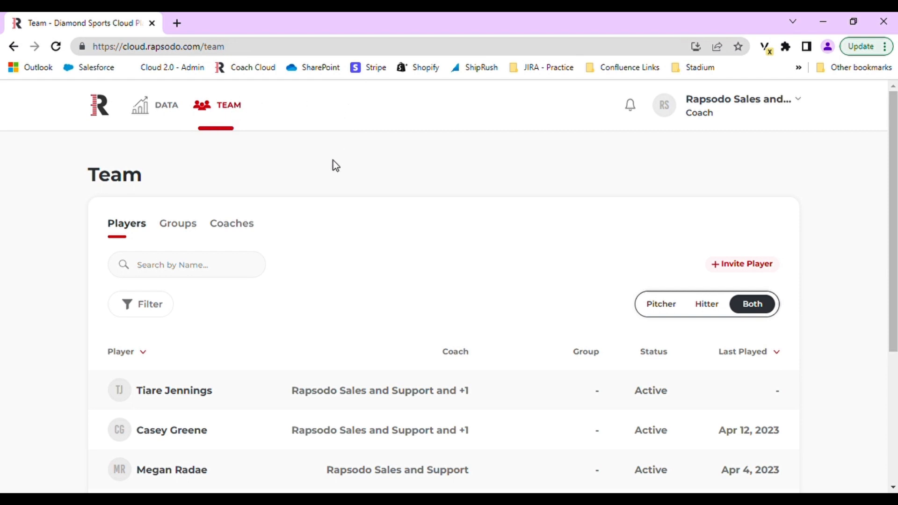
scroll("down", 3)
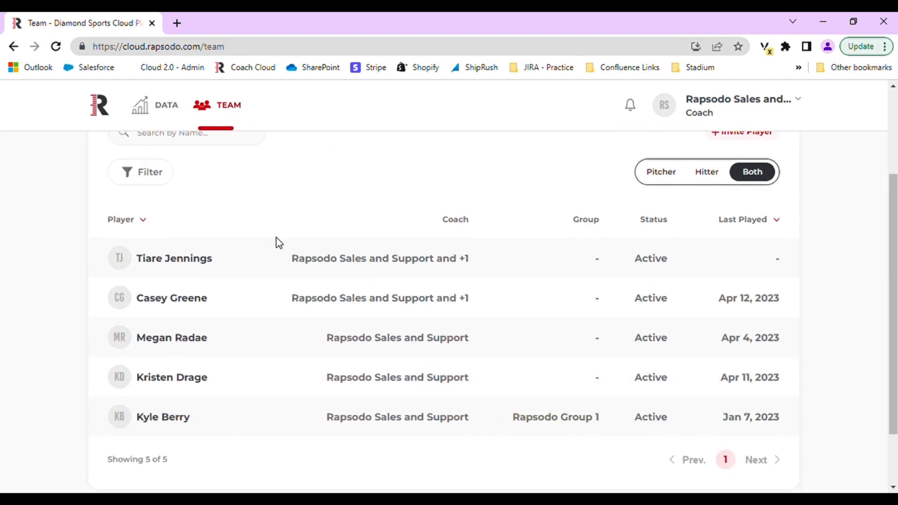
left_click(172, 337)
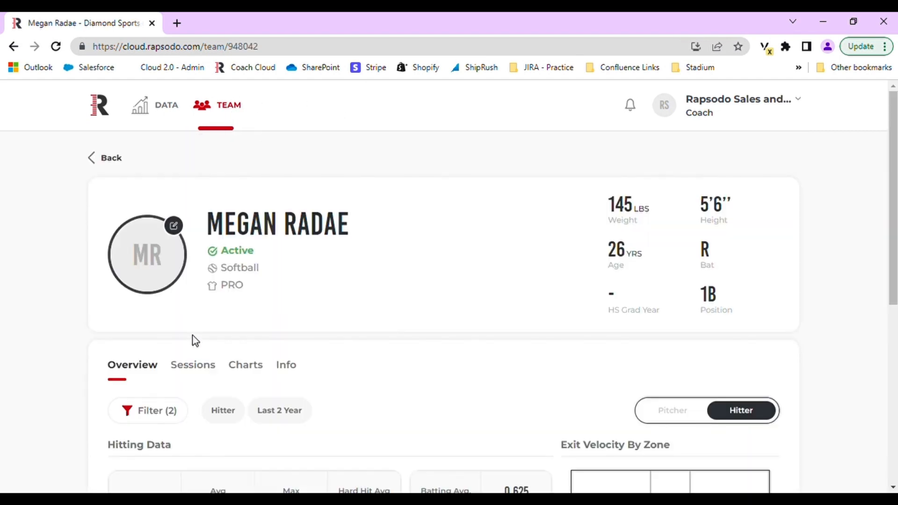
mouse_move(431, 297)
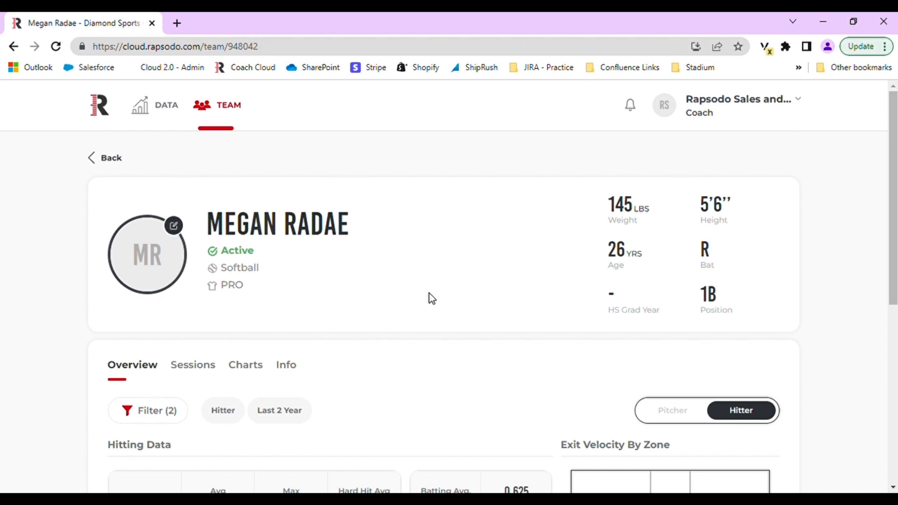
scroll("down", 3)
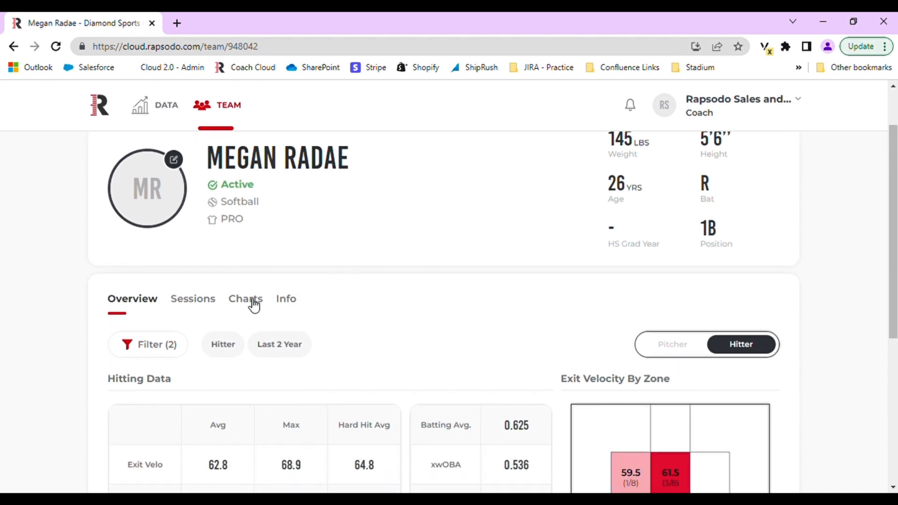
left_click(193, 298)
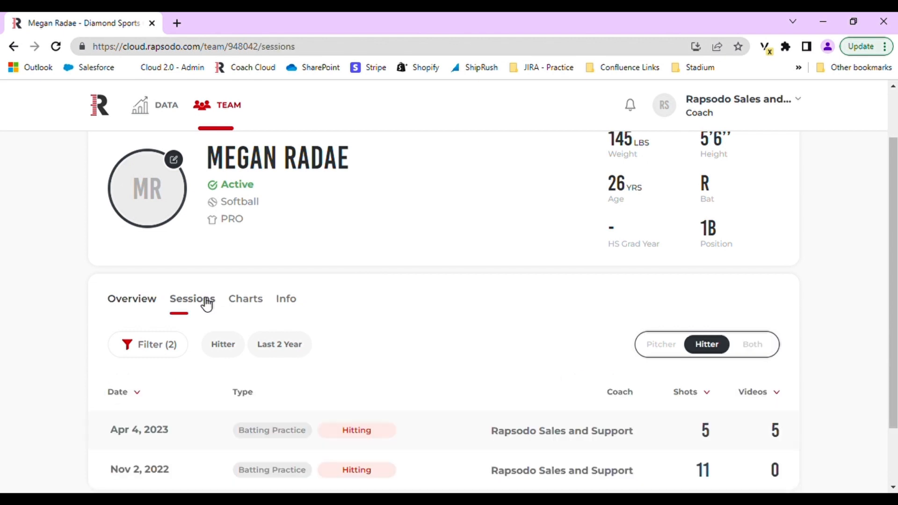
scroll("down", 3)
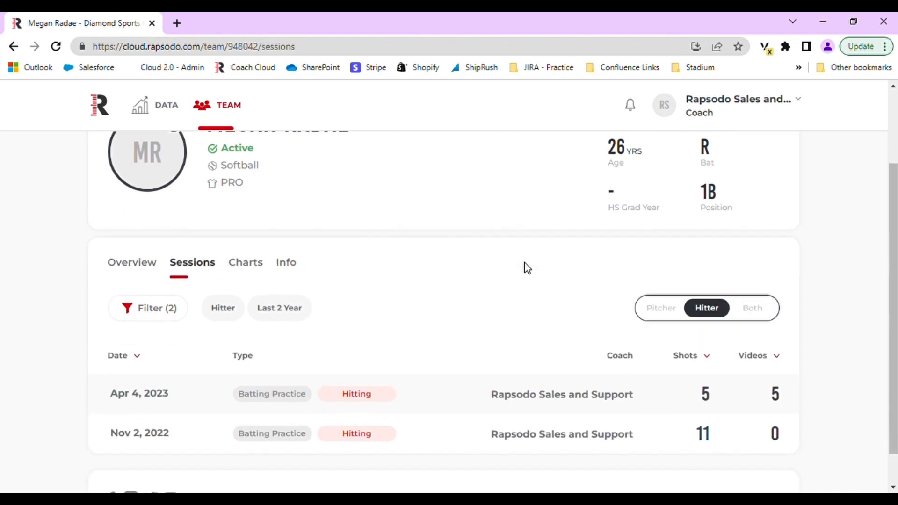
scroll("down", 3)
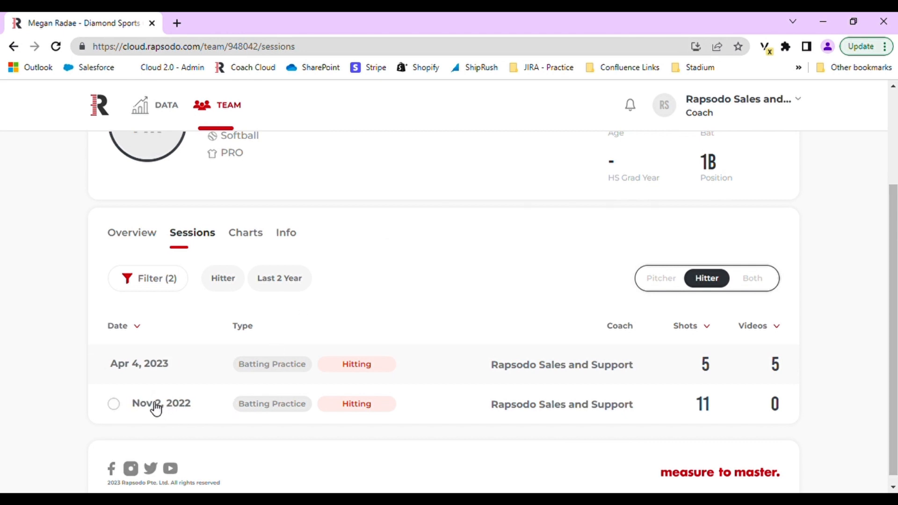
Tick the Nov 2, 2022 session row so 11 shots are selected.
left_click(113, 404)
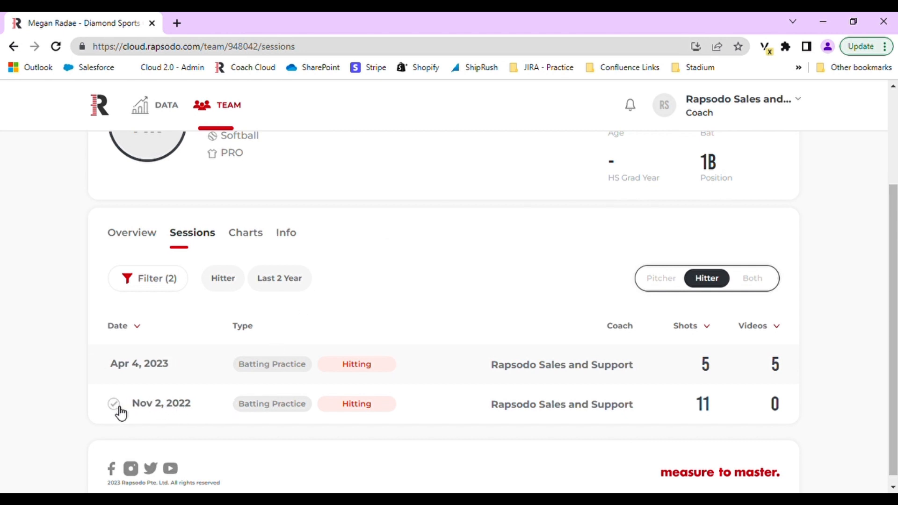
left_click(113, 403)
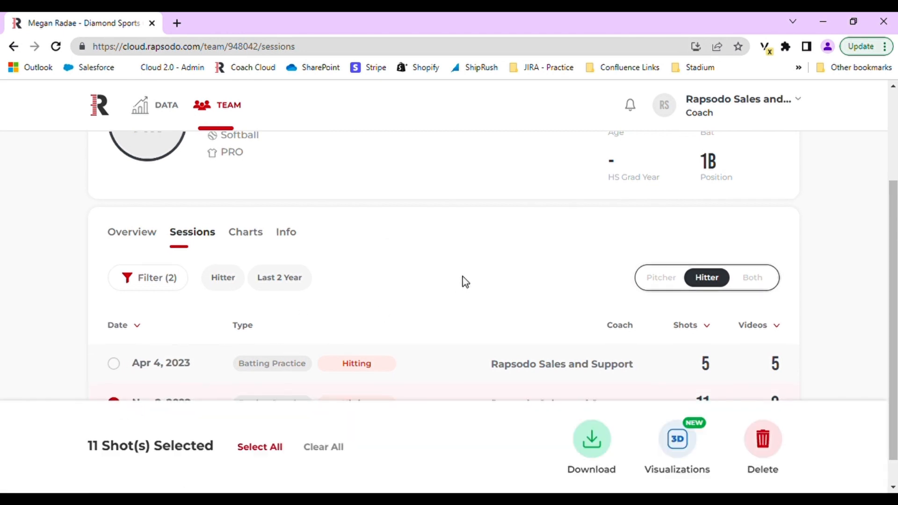
scroll("down", 3)
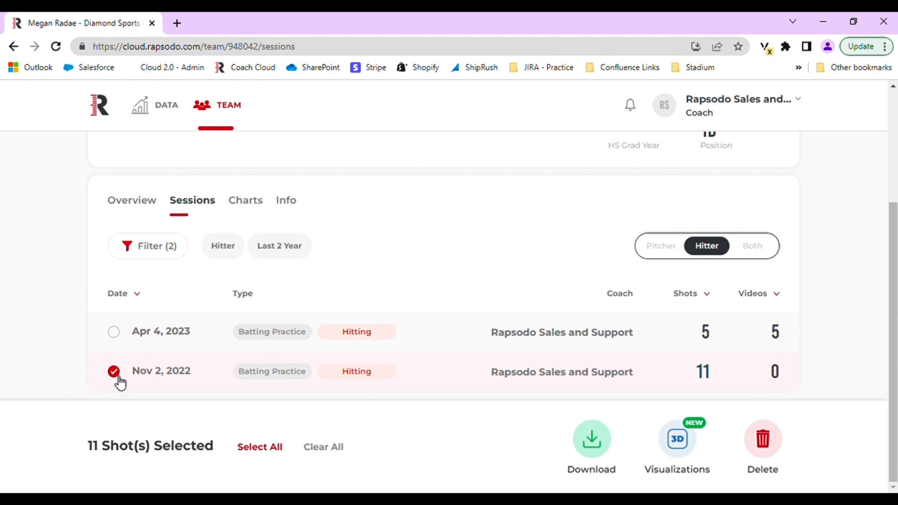
mouse_move(126, 378)
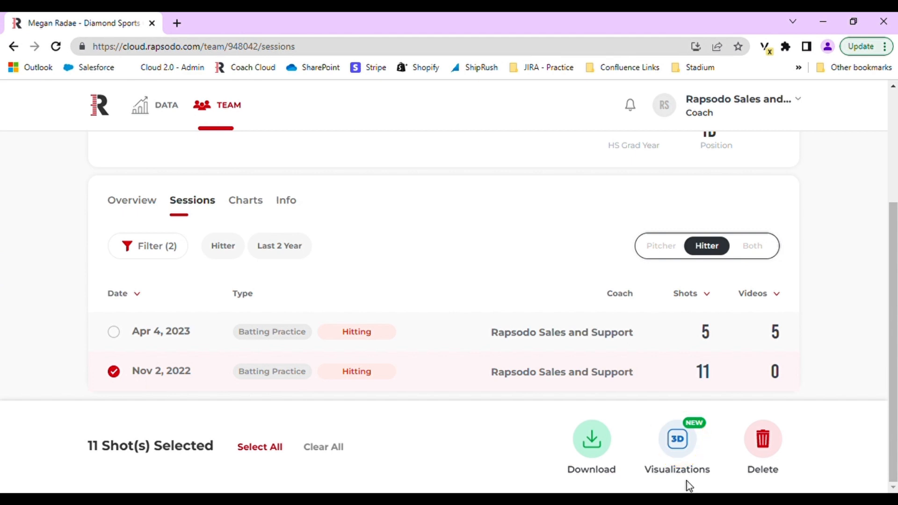
mouse_move(699, 471)
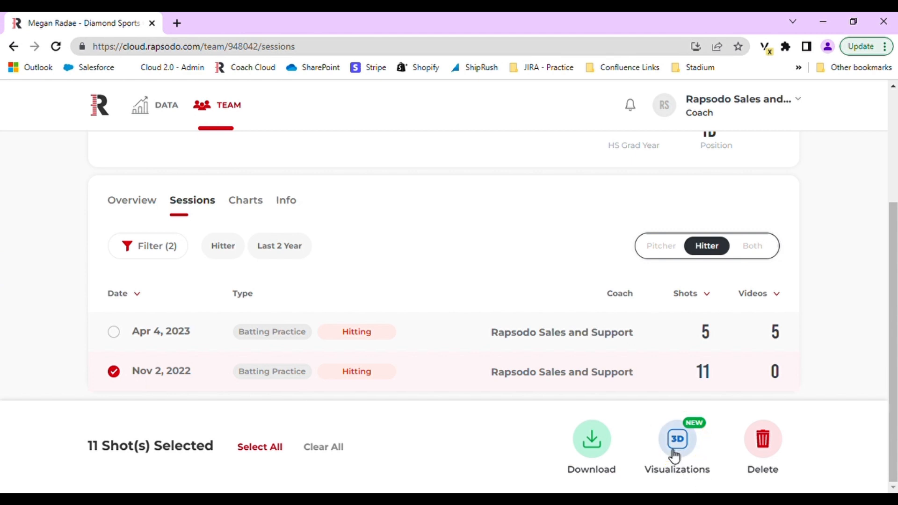
Open the 3D hitting view, clear the header selection, and tick the first four hits.
left_click(676, 439)
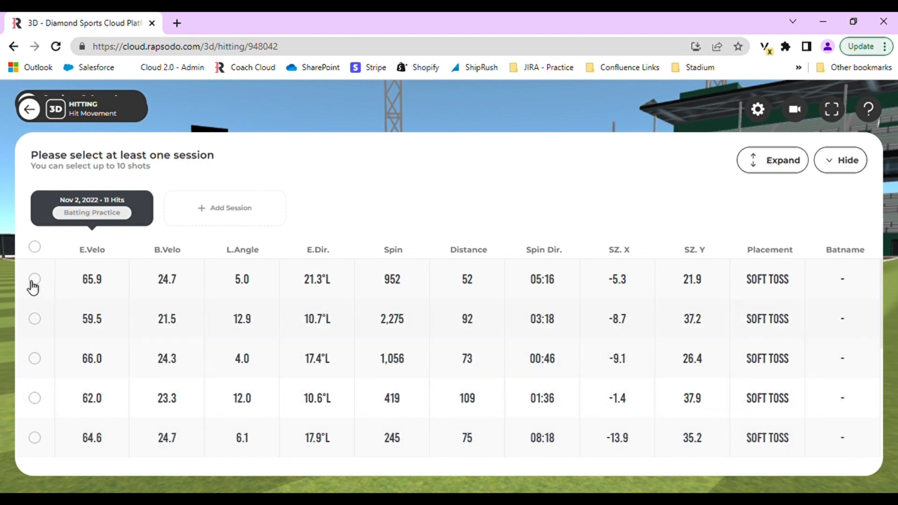
left_click(35, 246)
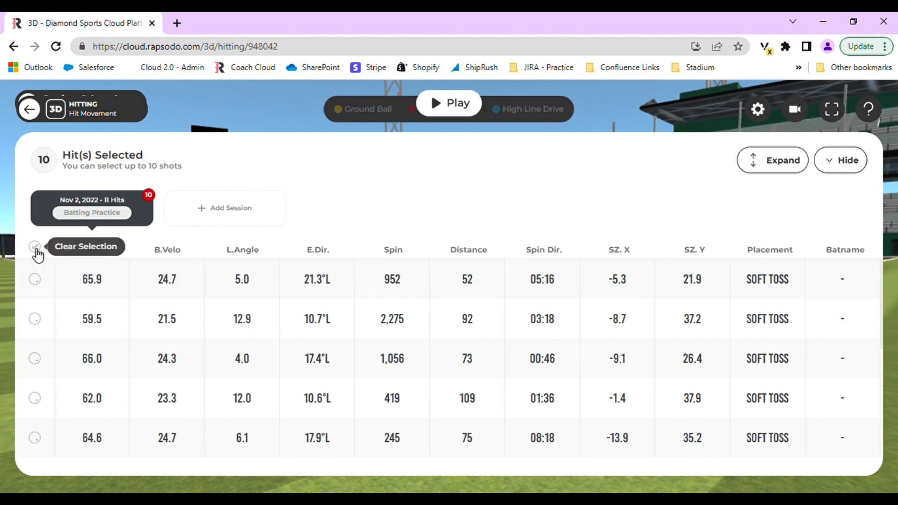
left_click(35, 246)
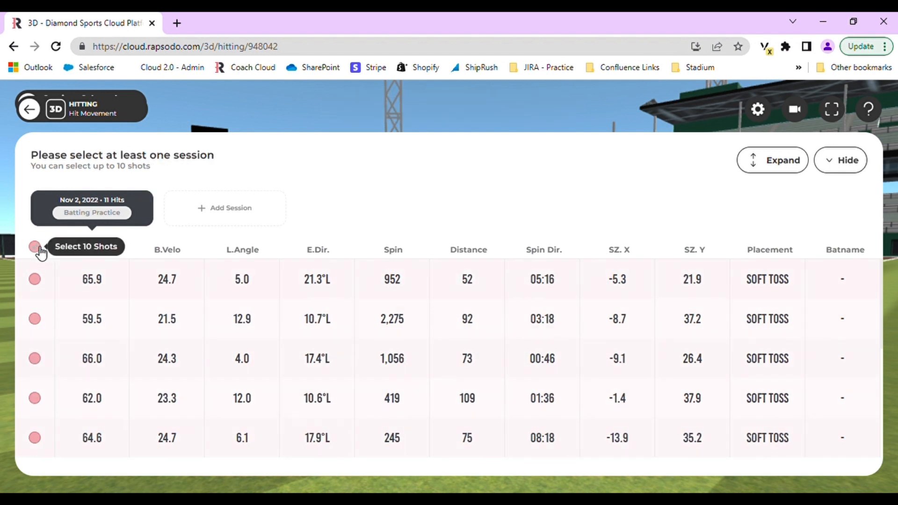
left_click(34, 278)
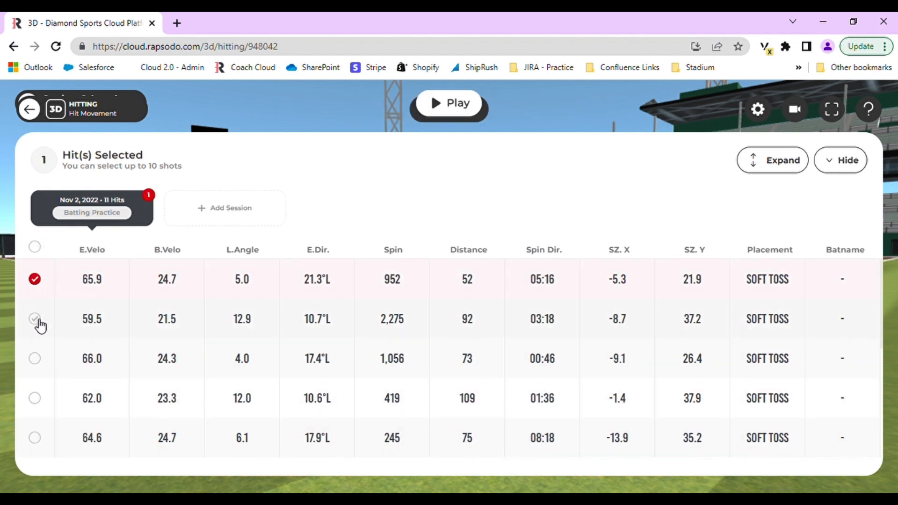
left_click(34, 358)
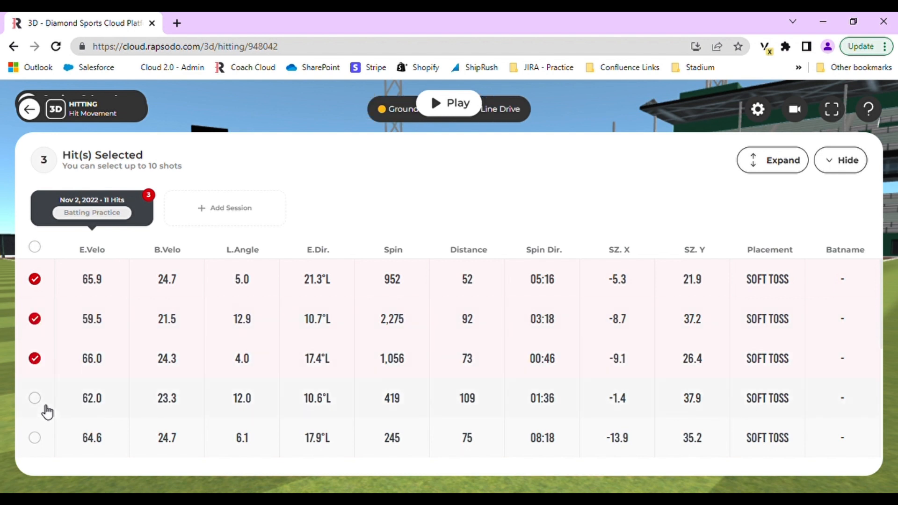
left_click(34, 398)
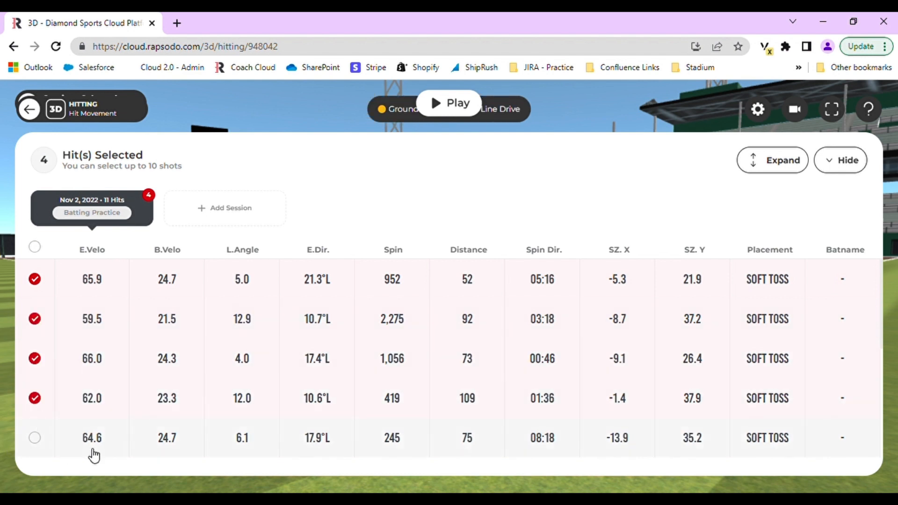
mouse_move(135, 451)
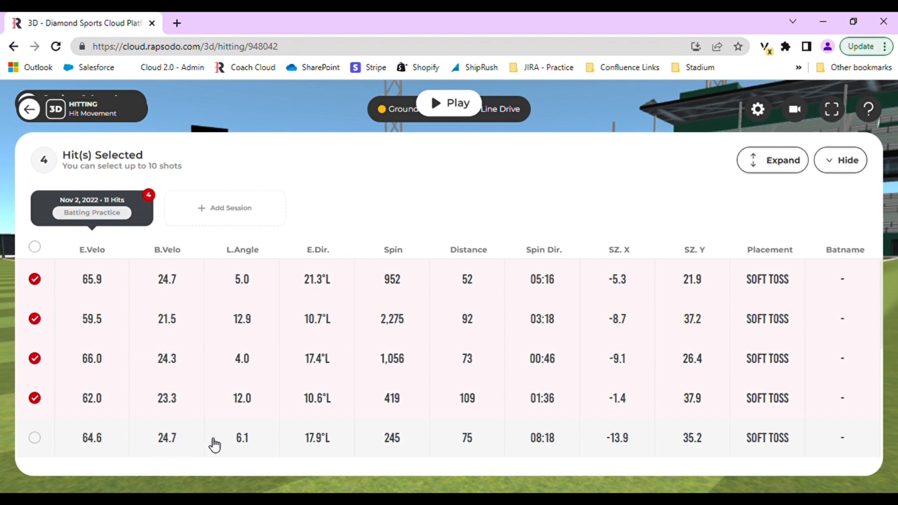
mouse_move(861, 171)
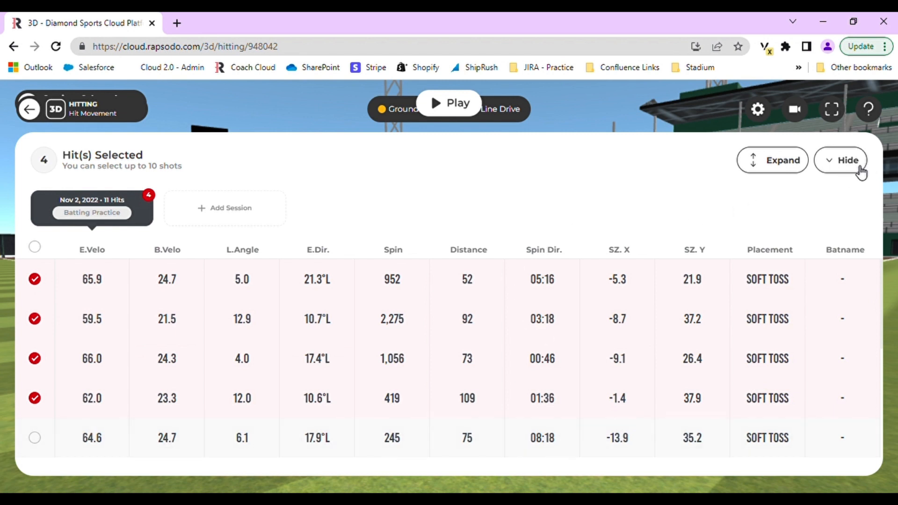
Hide the hit table and play the hits, showing 52, 73, 92 and 109 ft.
left_click(846, 159)
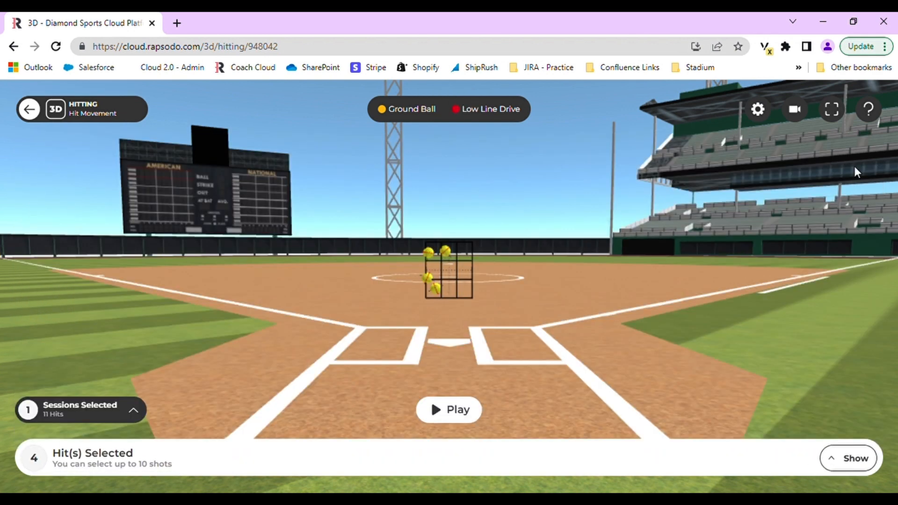
mouse_move(546, 270)
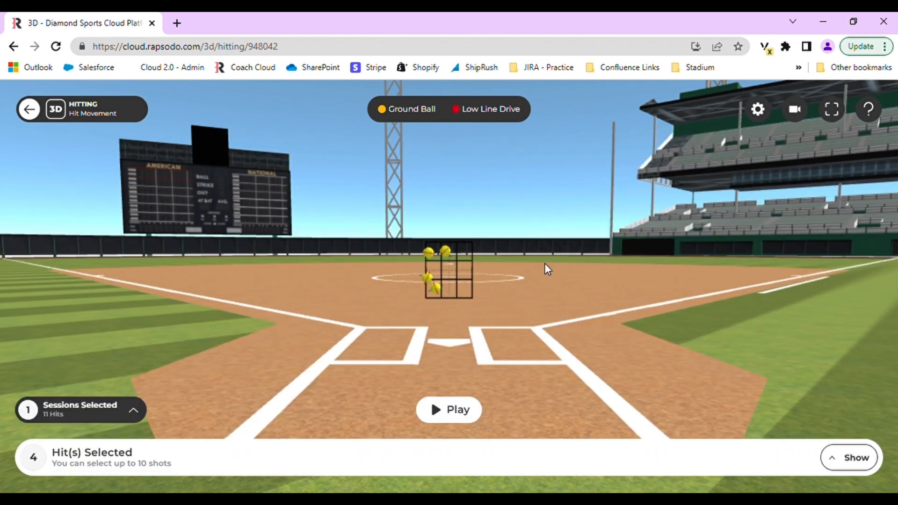
mouse_move(530, 341)
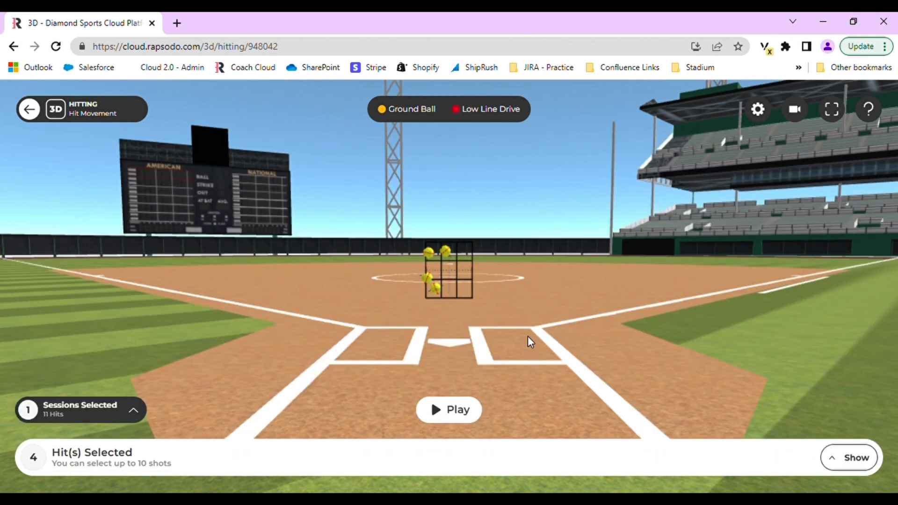
mouse_move(535, 379)
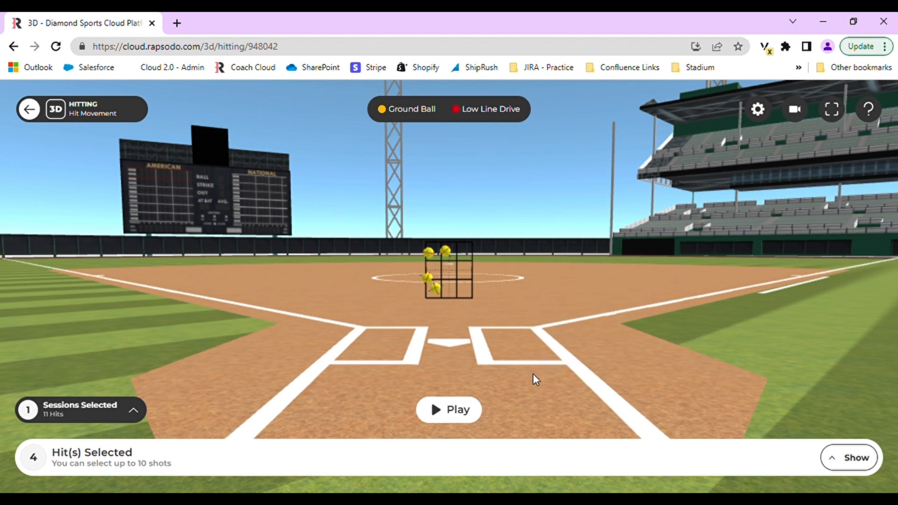
left_click(449, 409)
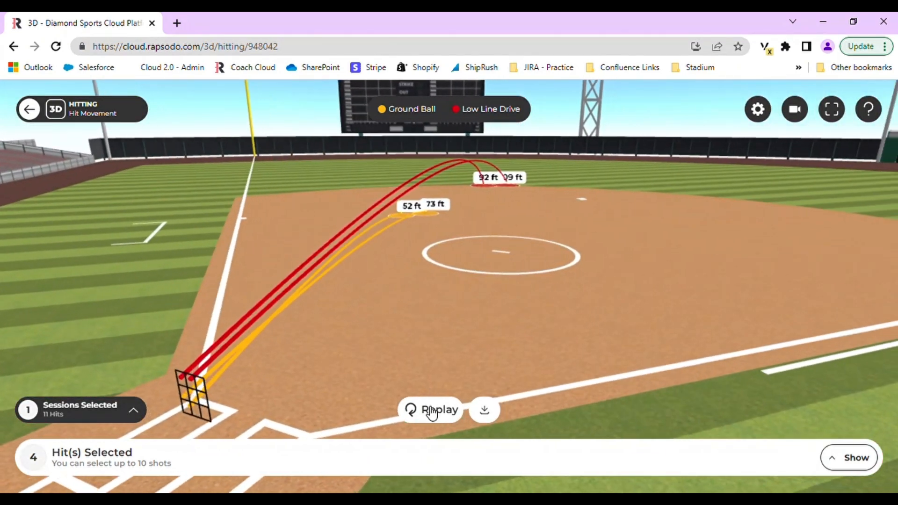
left_click(431, 410)
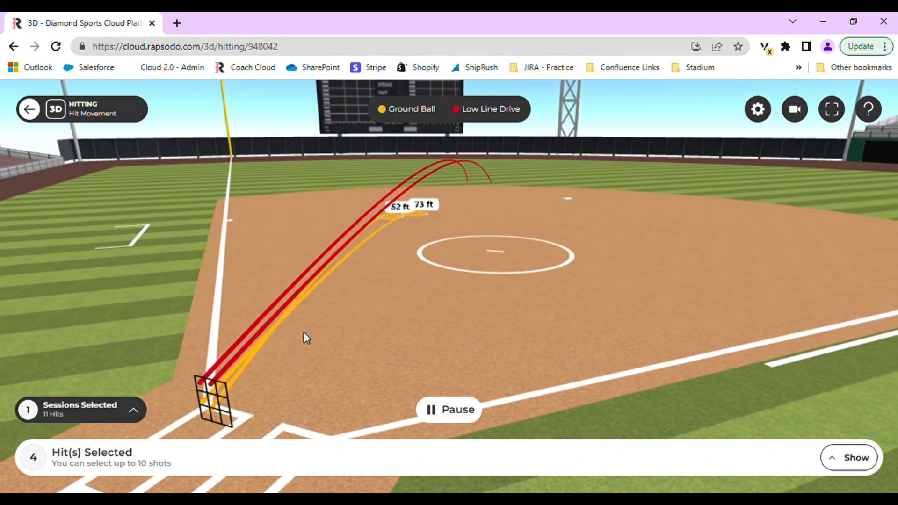
left_click(449, 409)
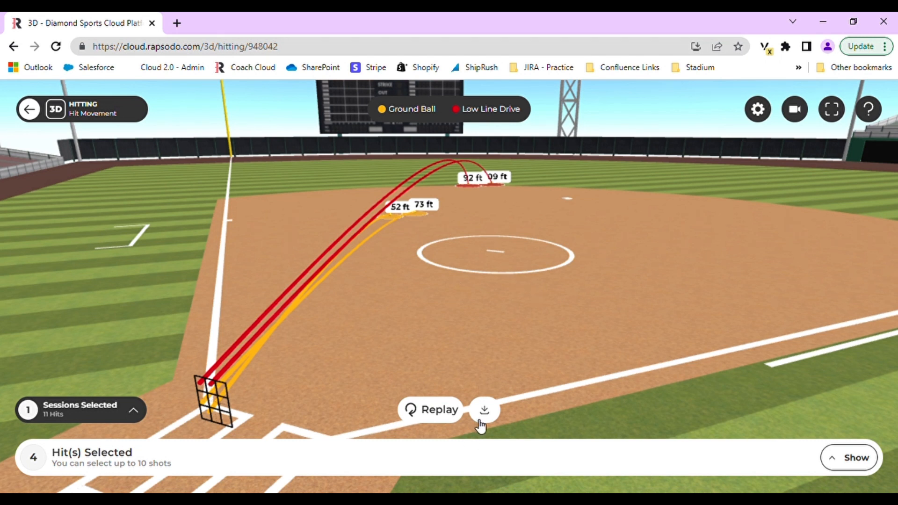
mouse_move(484, 409)
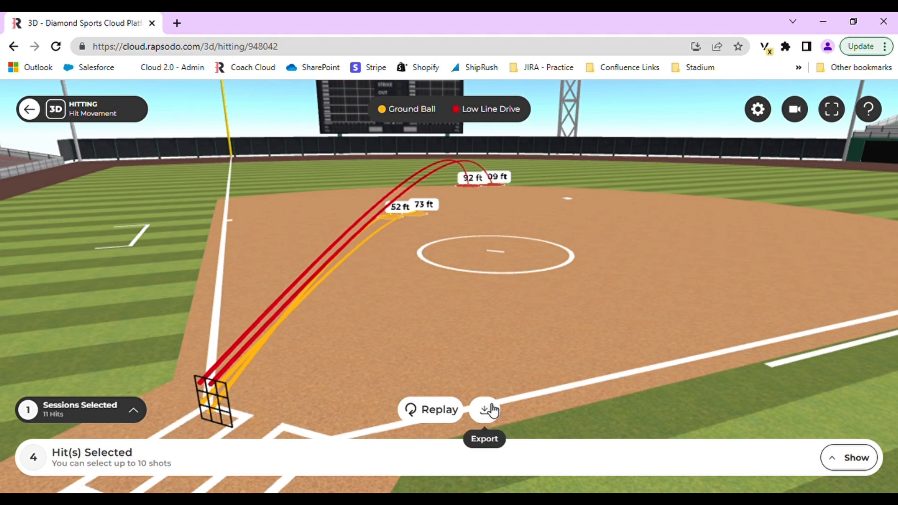
mouse_move(773, 135)
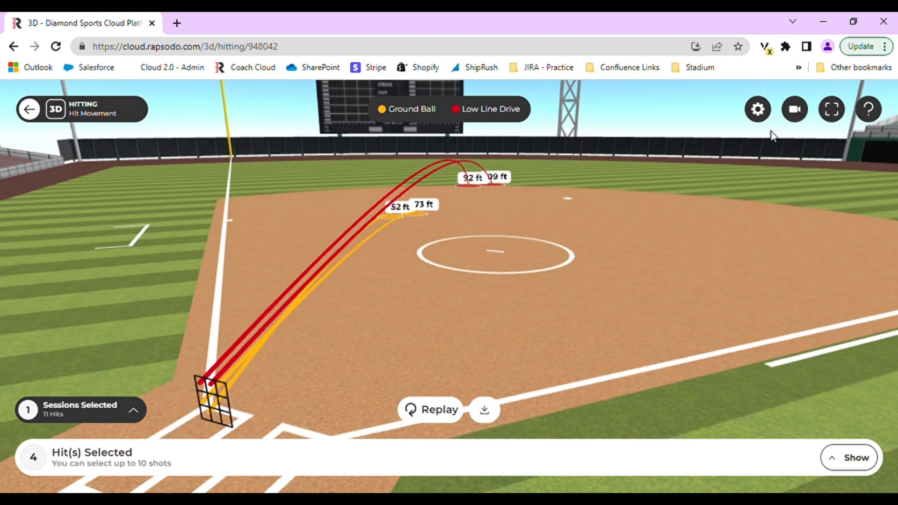
Open the gear Settings panel with trajectory, landing area and distance label toggles.
left_click(757, 109)
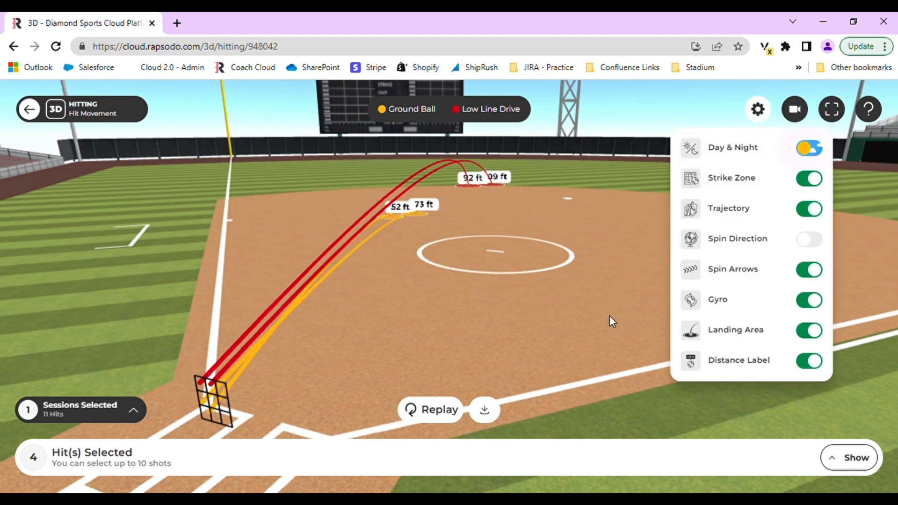
mouse_move(652, 173)
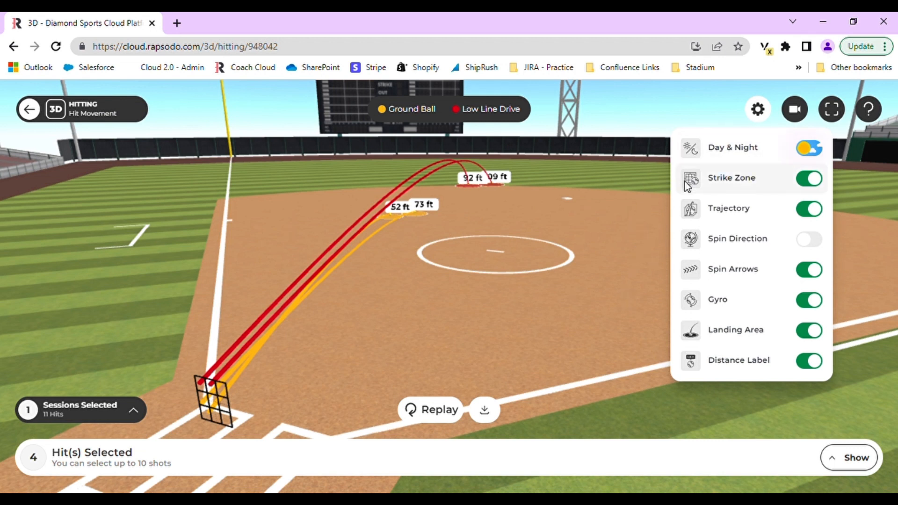
mouse_move(683, 227)
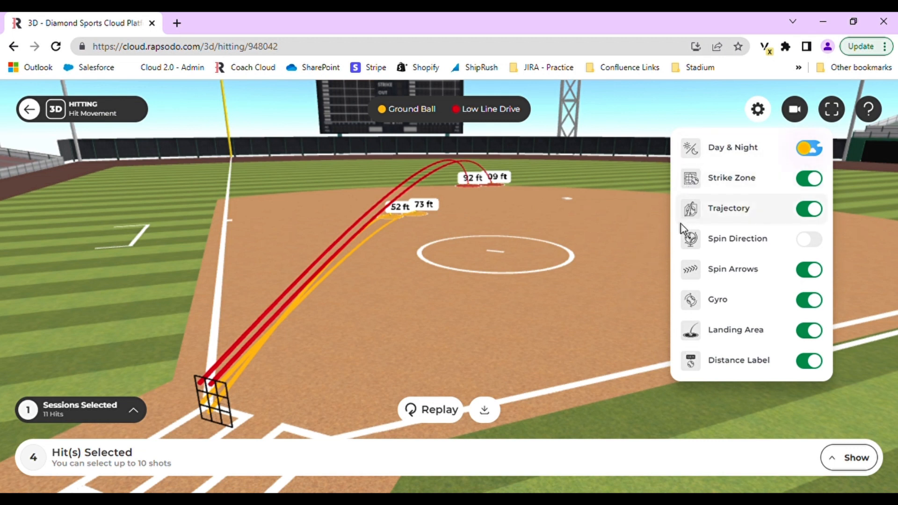
mouse_move(691, 257)
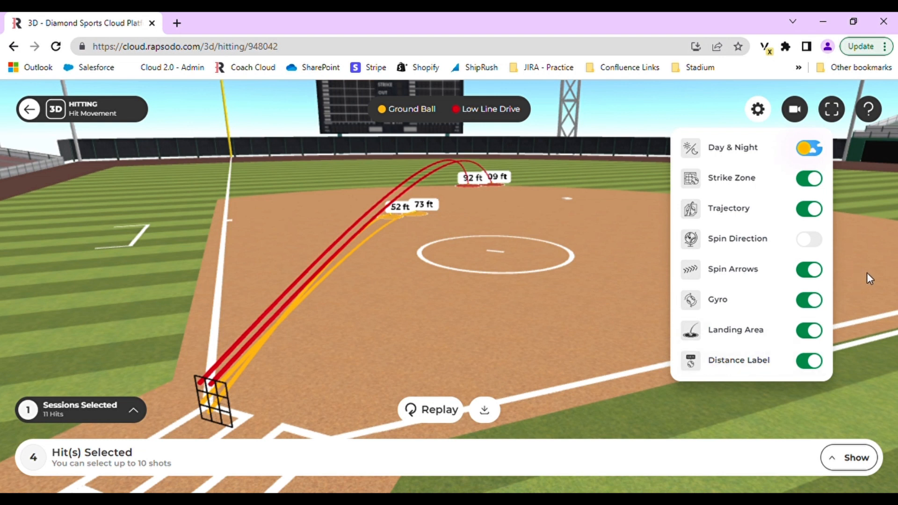
mouse_move(869, 261)
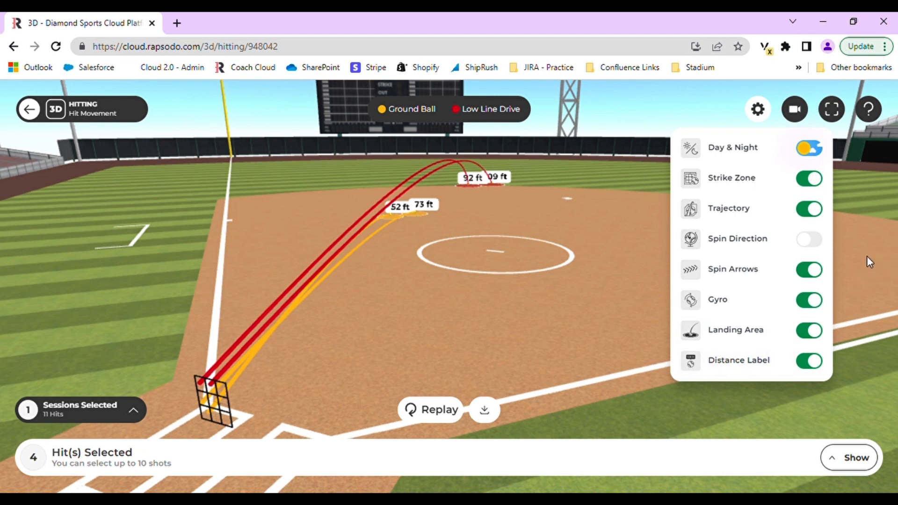
mouse_move(794, 109)
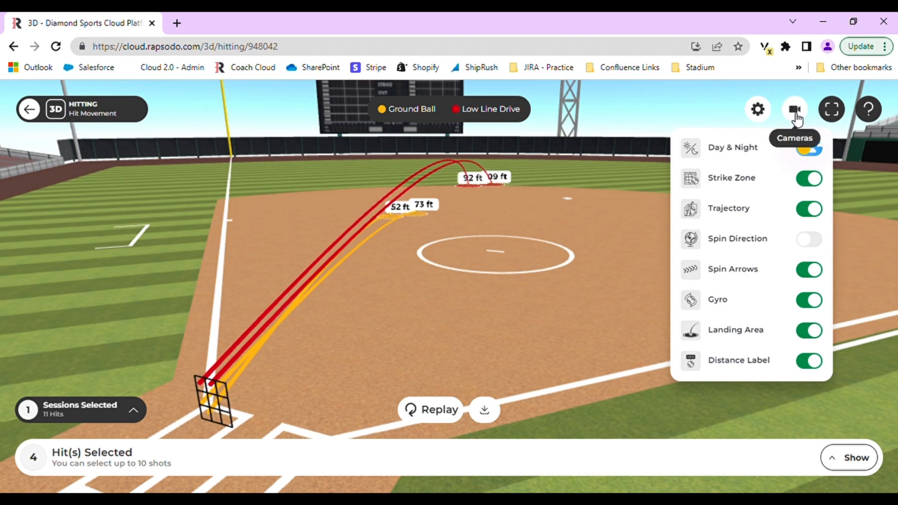
Switch the camera to Pitcher, then Press Box, then back to Catcher.
left_click(795, 109)
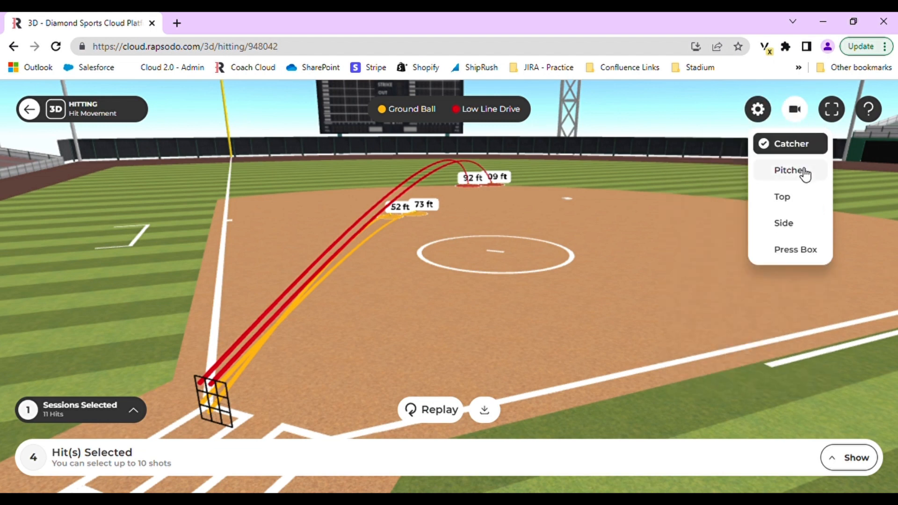
left_click(790, 170)
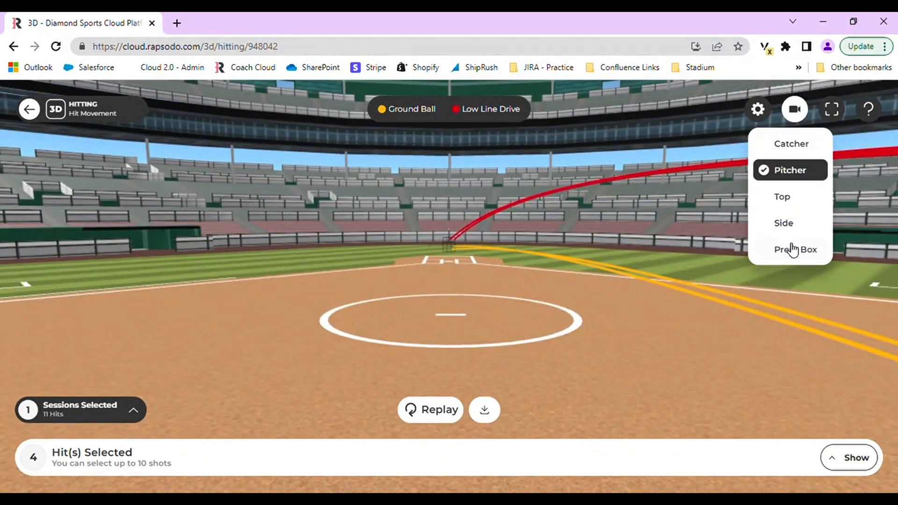
left_click(795, 250)
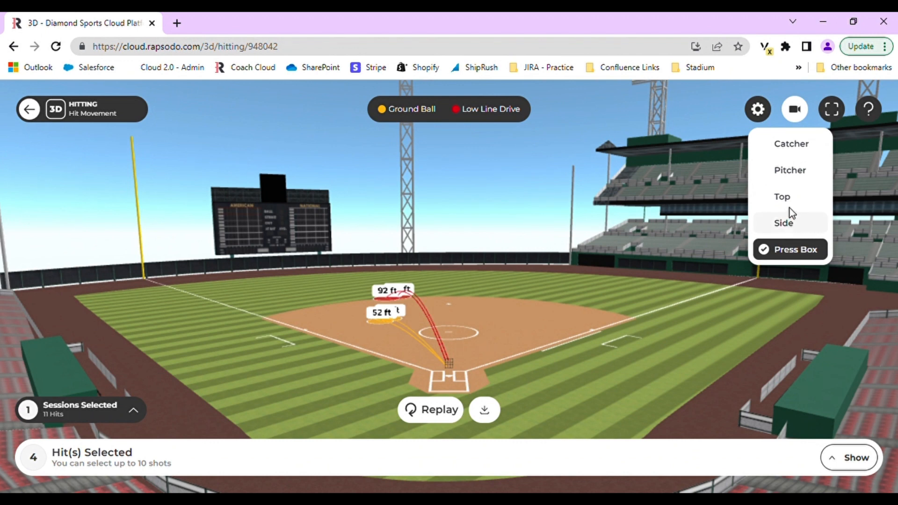
left_click(791, 144)
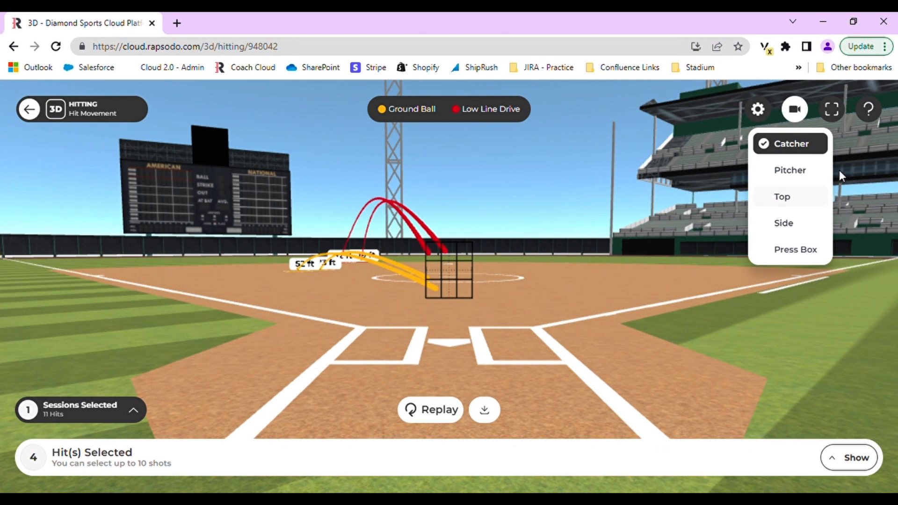
mouse_move(831, 109)
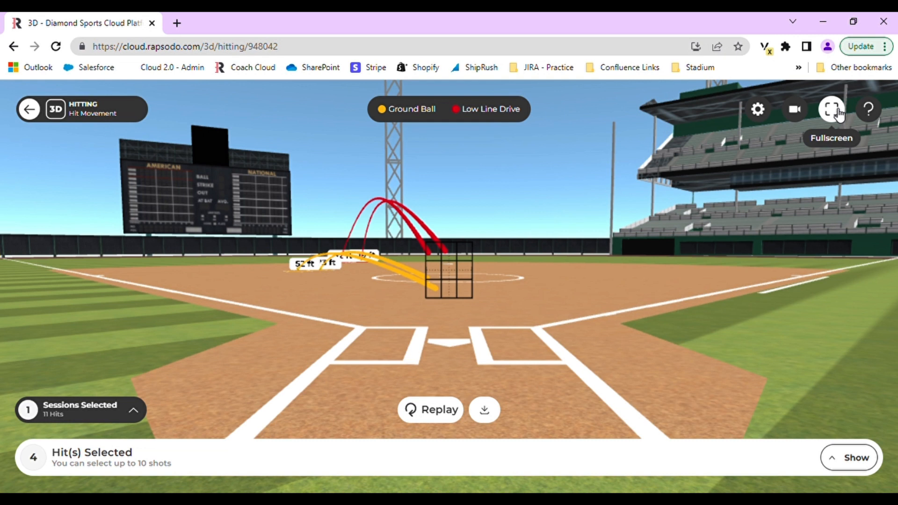
mouse_move(847, 187)
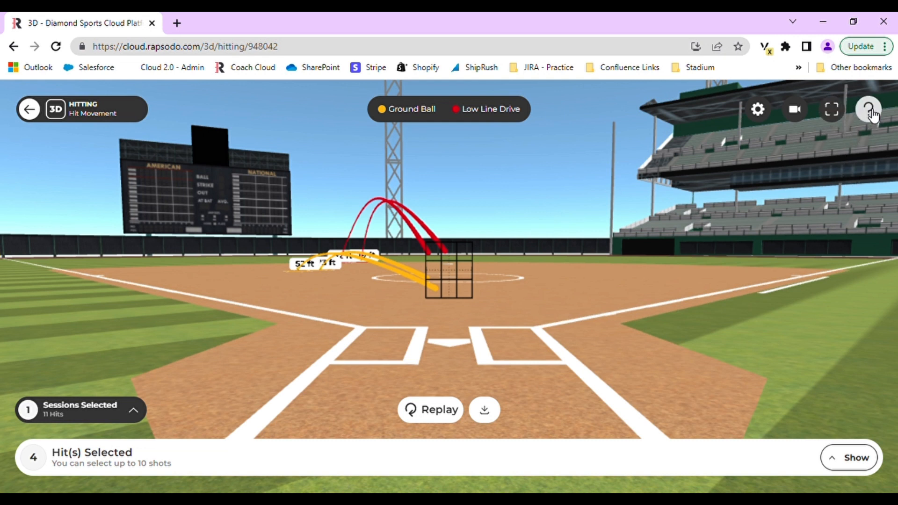
mouse_move(868, 110)
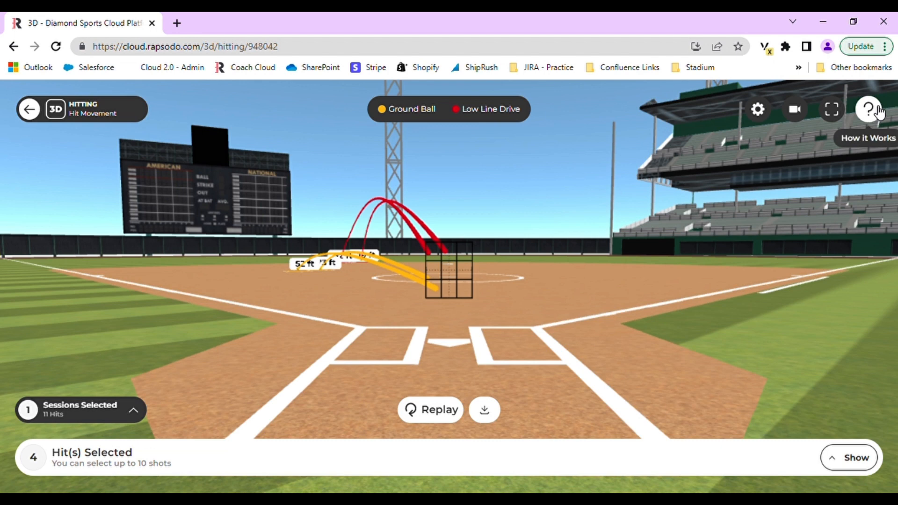
Open and dismiss the how-it-works introduction, then go back to the Sessions tab.
left_click(869, 109)
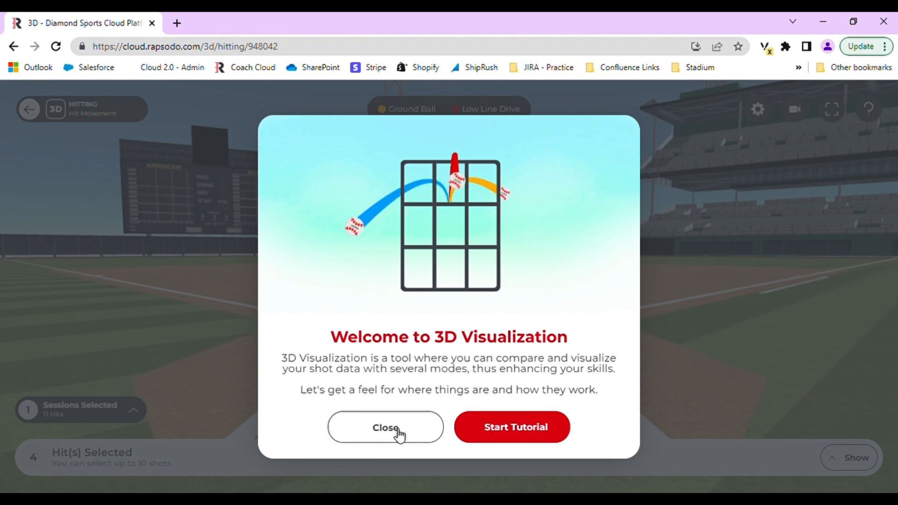
left_click(385, 427)
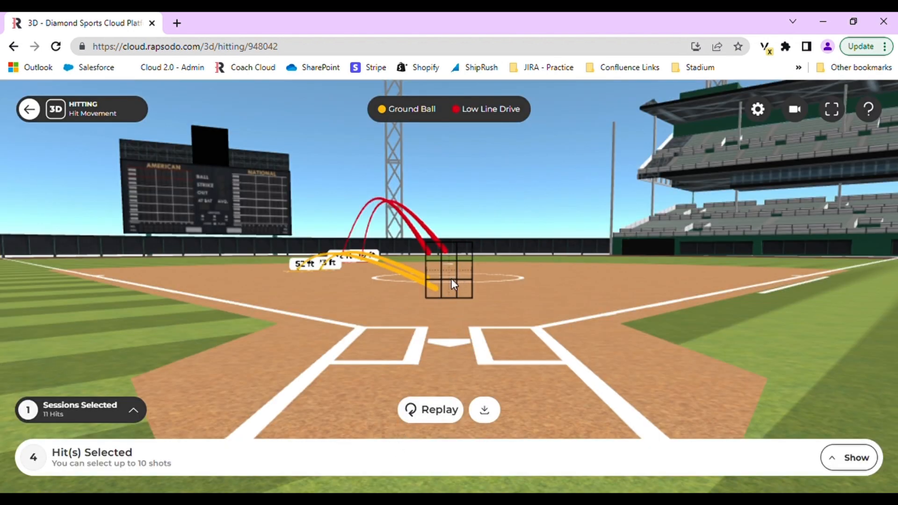
left_click(29, 109)
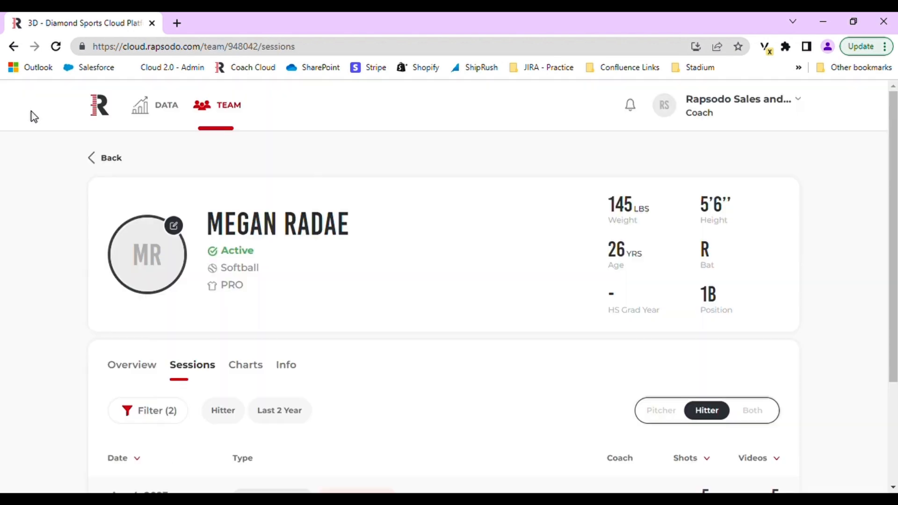
left_click(110, 157)
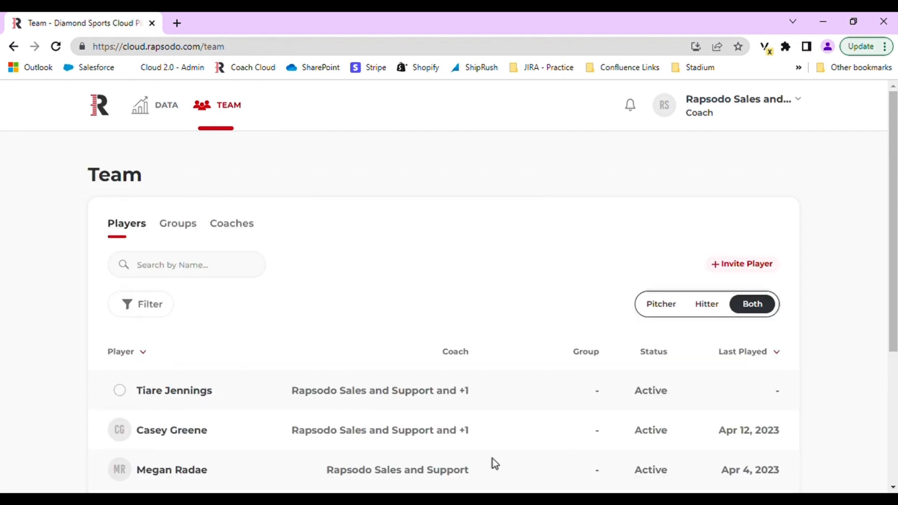
scroll("down", 3)
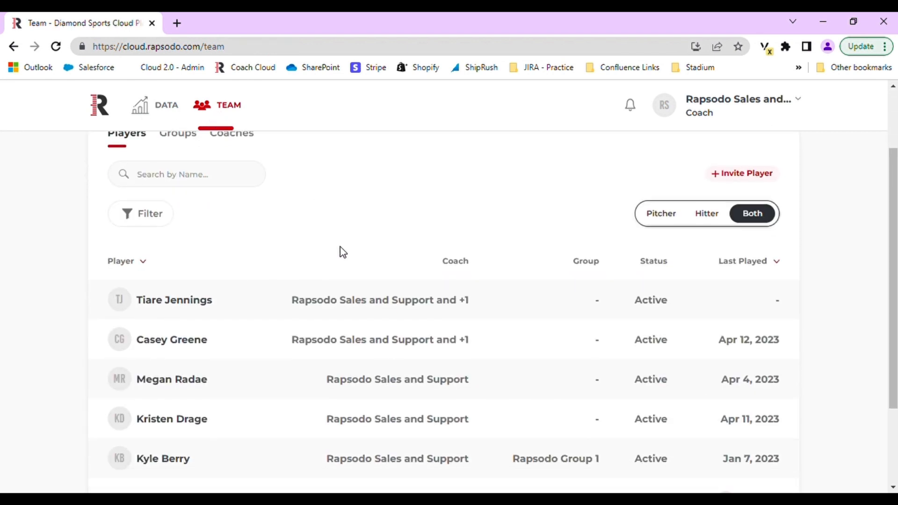
left_click(171, 418)
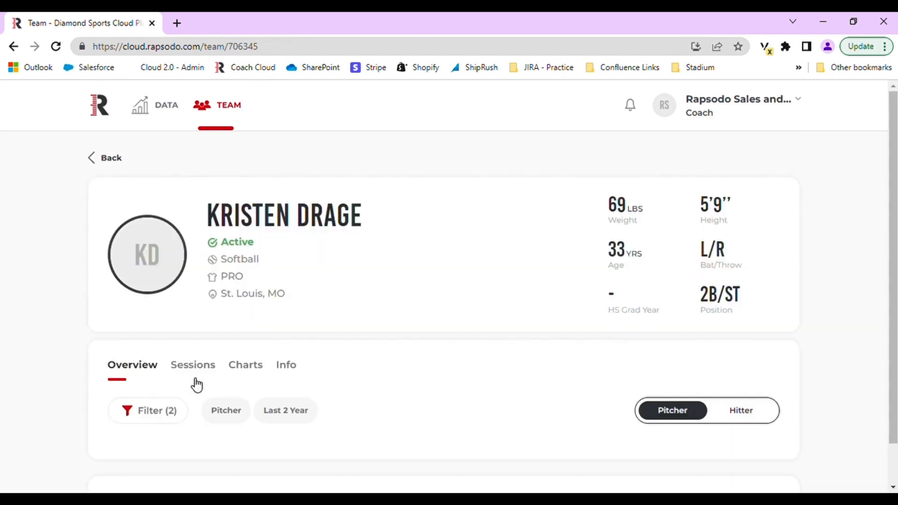
left_click(192, 364)
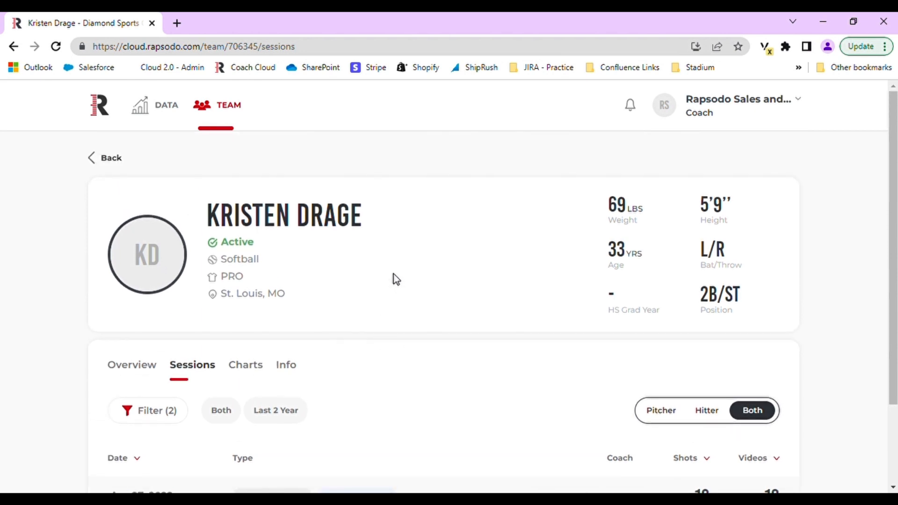
Select the Apr 27, 2022 pitching session and open it in 3D visualization.
scroll("down", 3)
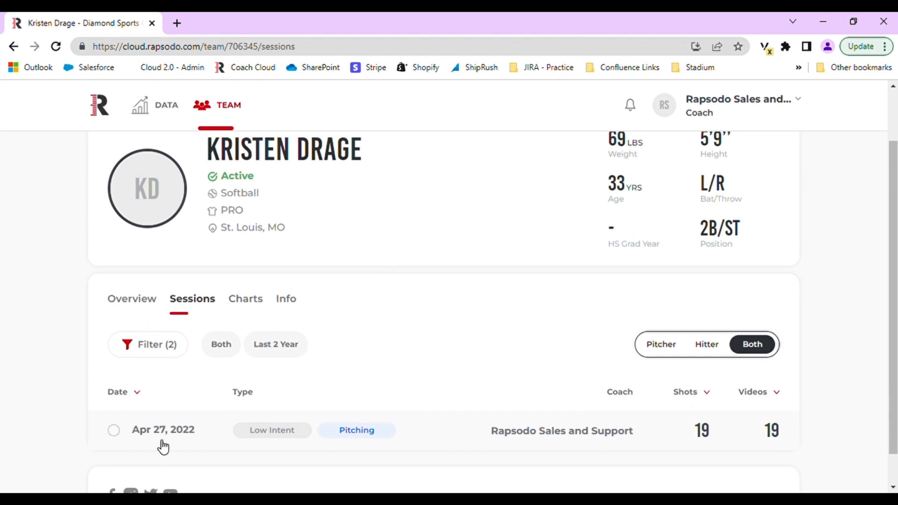
left_click(114, 430)
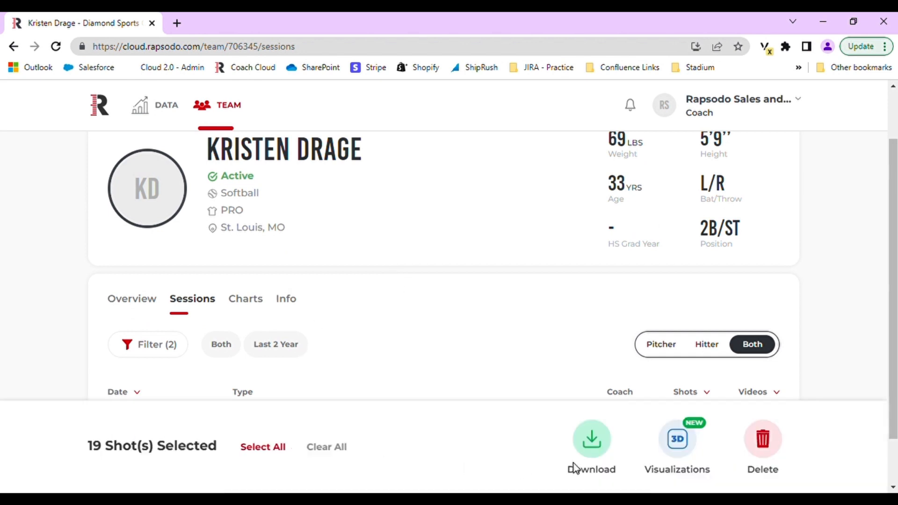
scroll("down", 3)
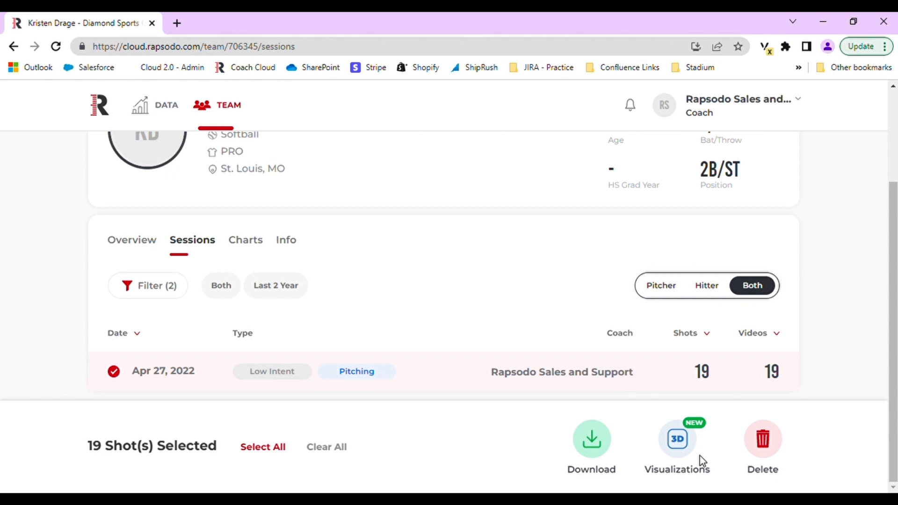
mouse_move(697, 464)
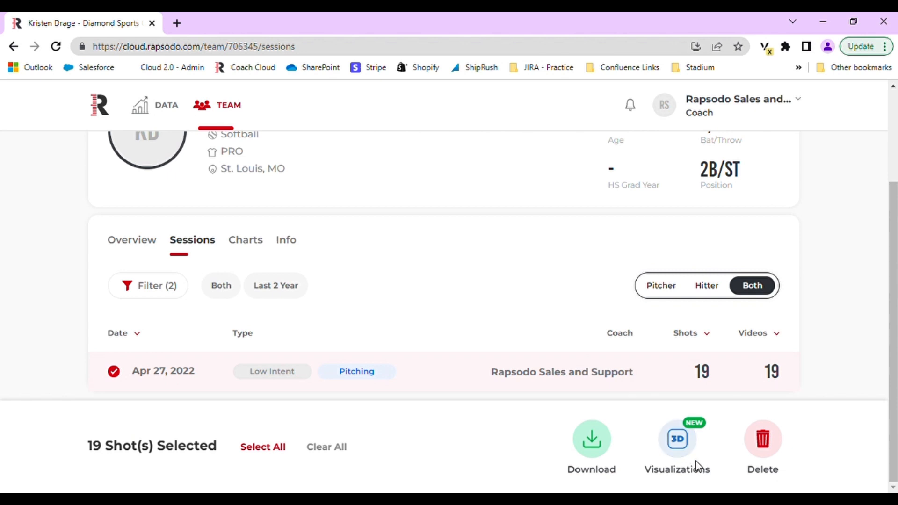
left_click(677, 438)
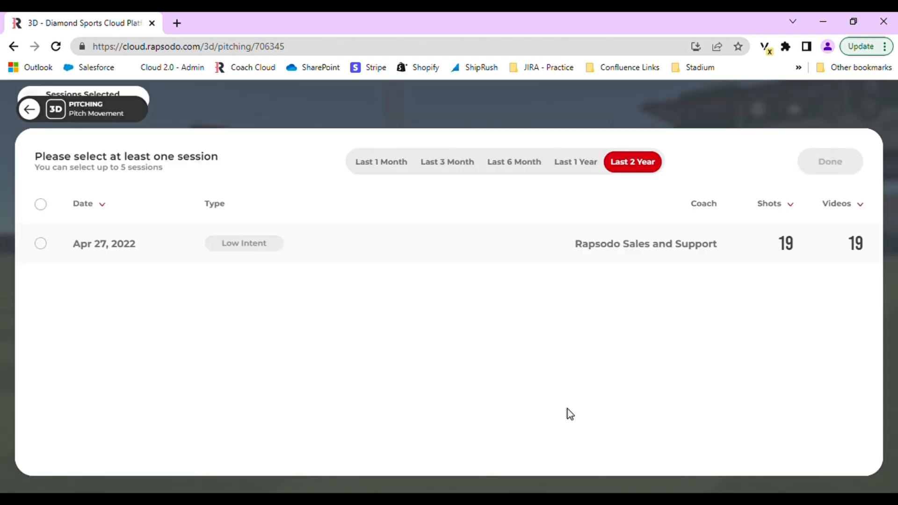
Tick the Apr 27, 2022 session and its screwball pitch rows, then hide the table.
left_click(41, 243)
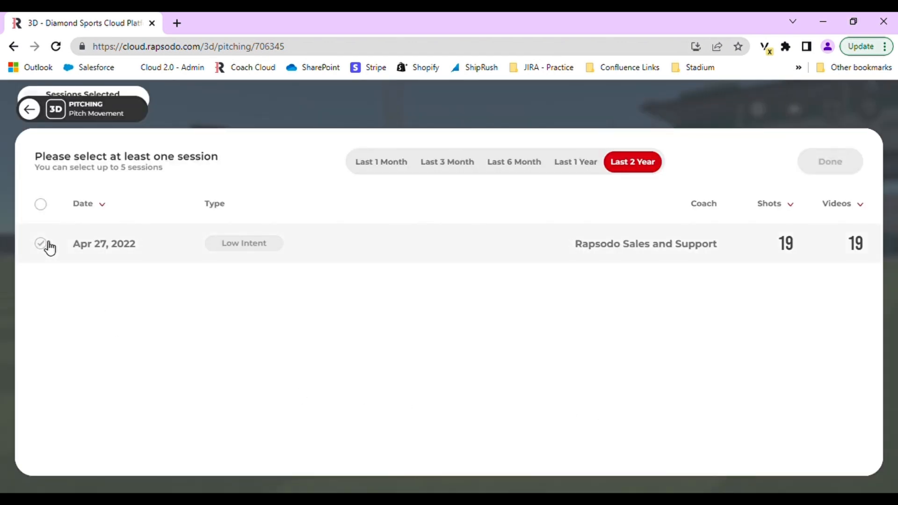
left_click(40, 243)
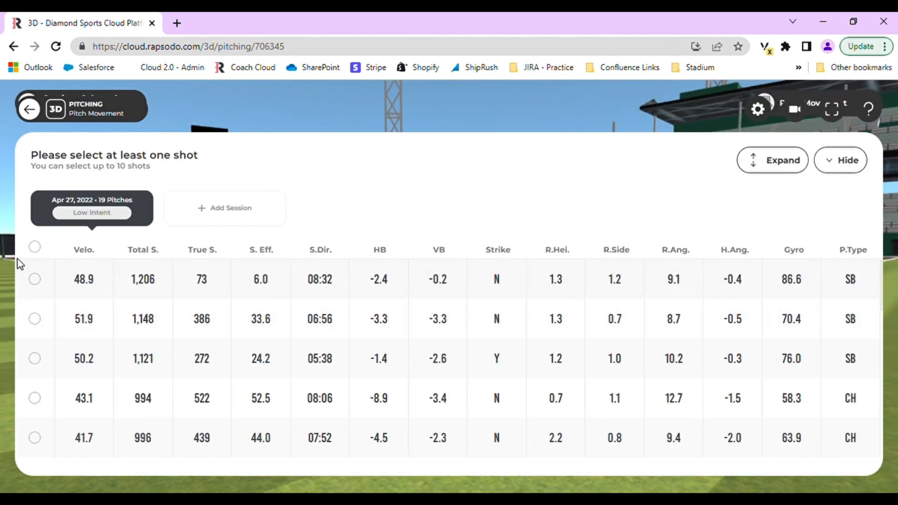
left_click(34, 278)
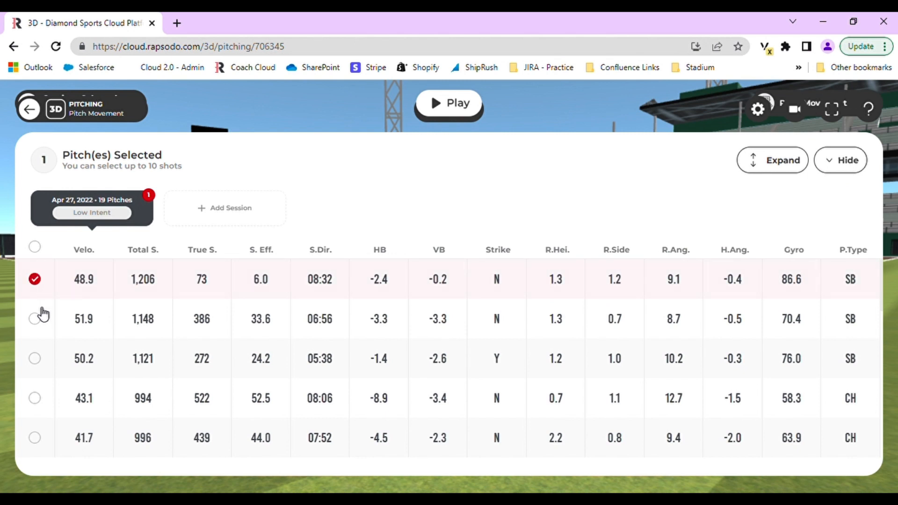
left_click(34, 357)
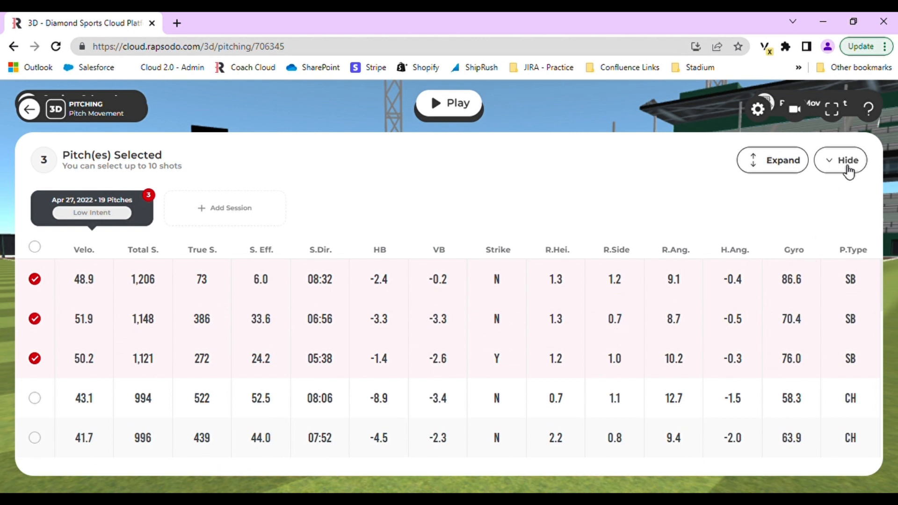
left_click(846, 160)
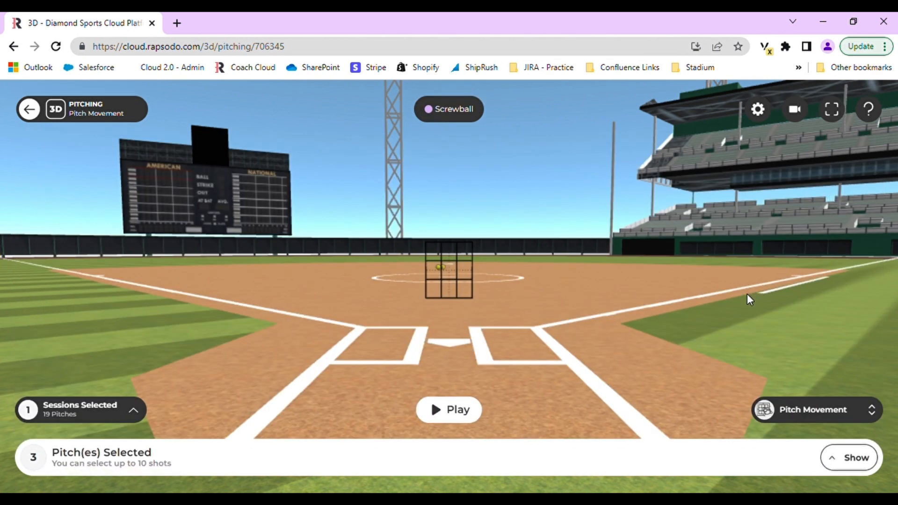
Play the three screwball pitches, orbit the infield, then replay them from the Pitcher camera.
left_click(449, 410)
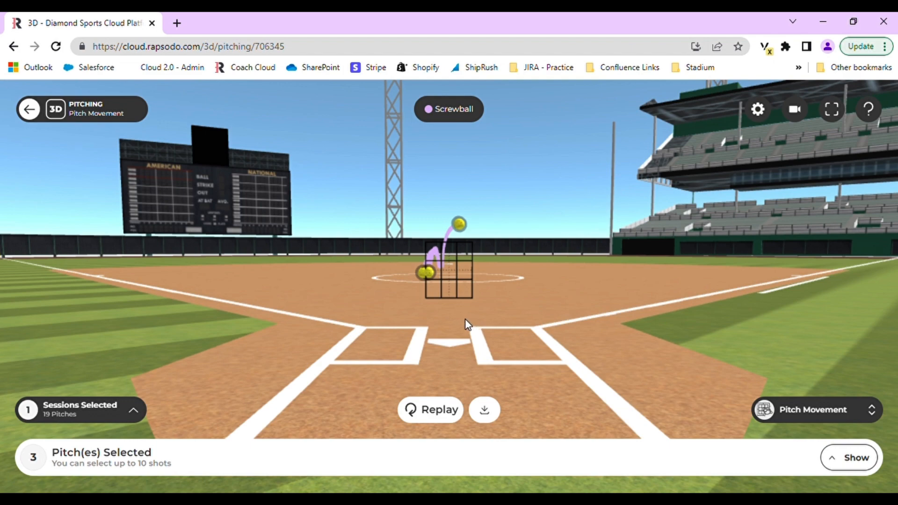
left_click_drag(465, 324, 502, 342)
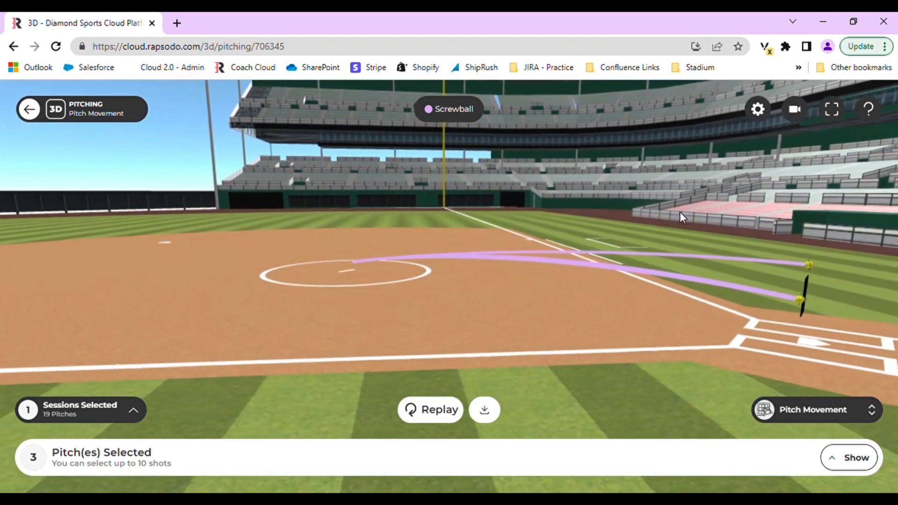
left_click(794, 110)
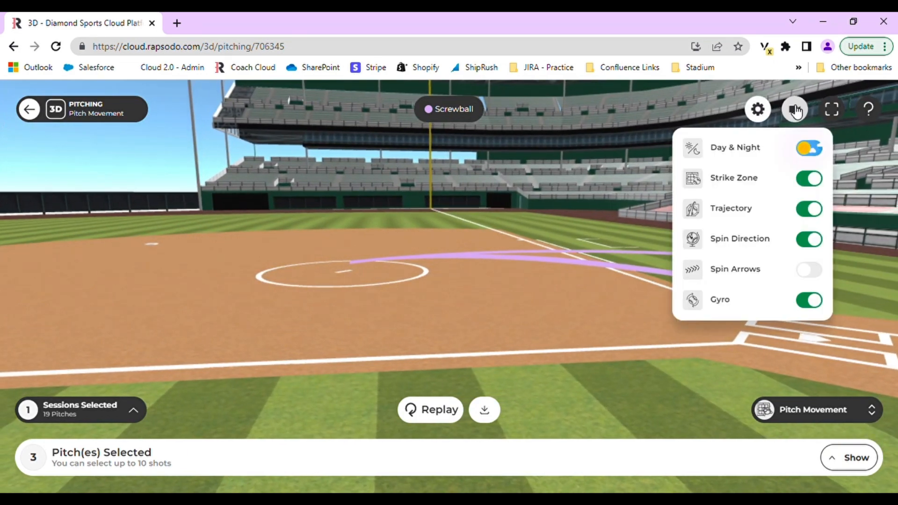
left_click(794, 109)
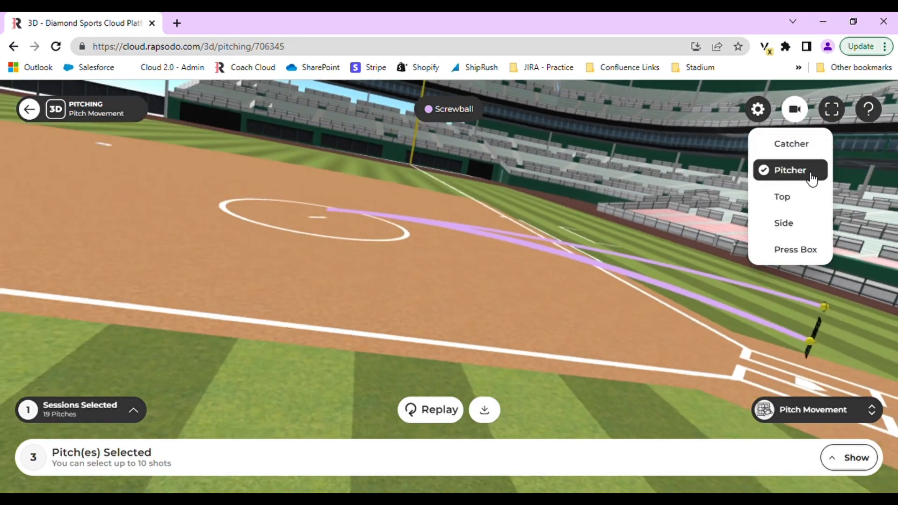
left_click(790, 169)
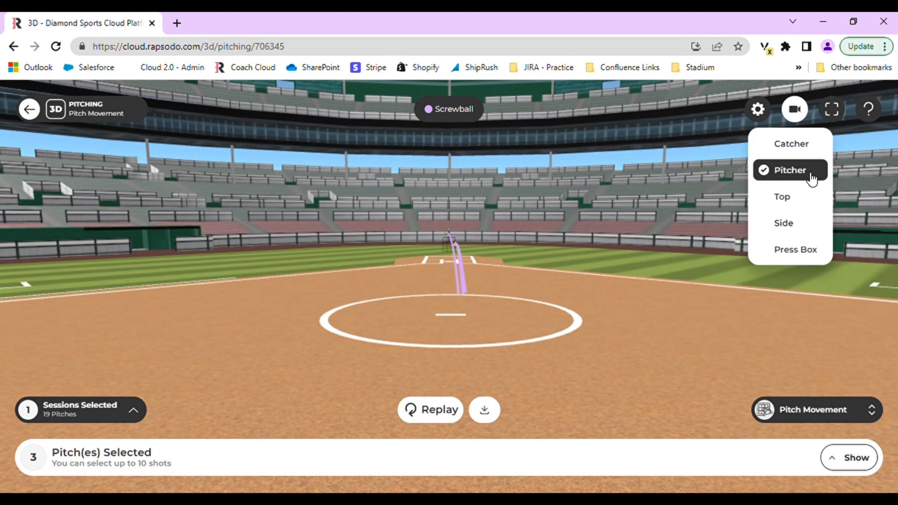
left_click(431, 410)
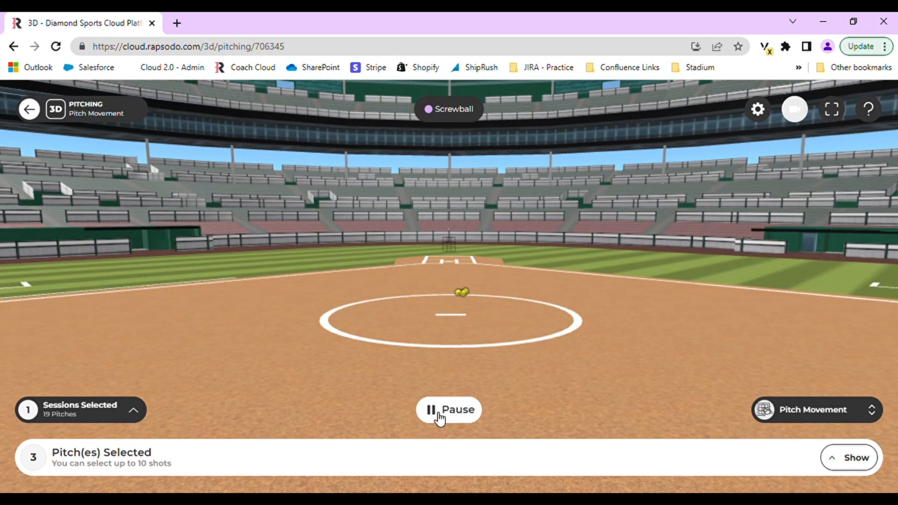